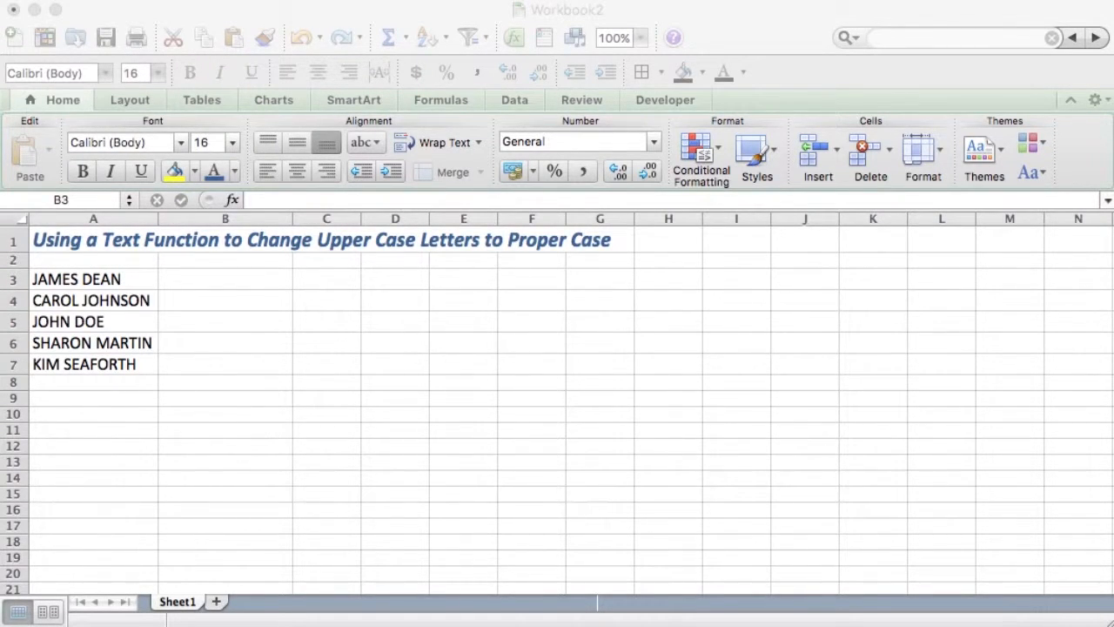
mouse_move(670, 219)
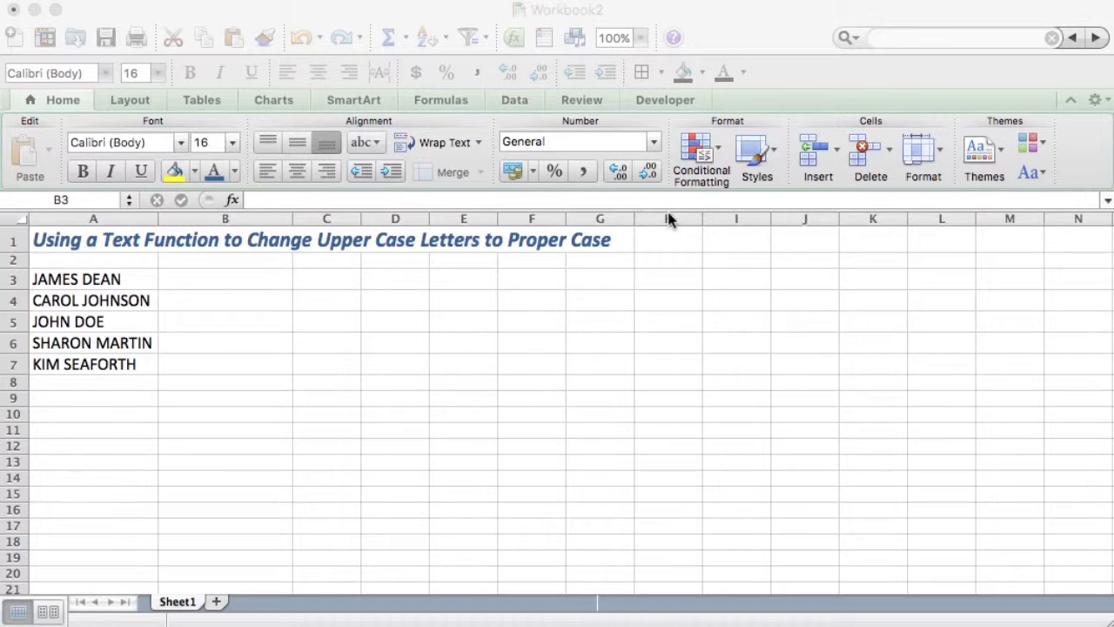
mouse_move(219, 287)
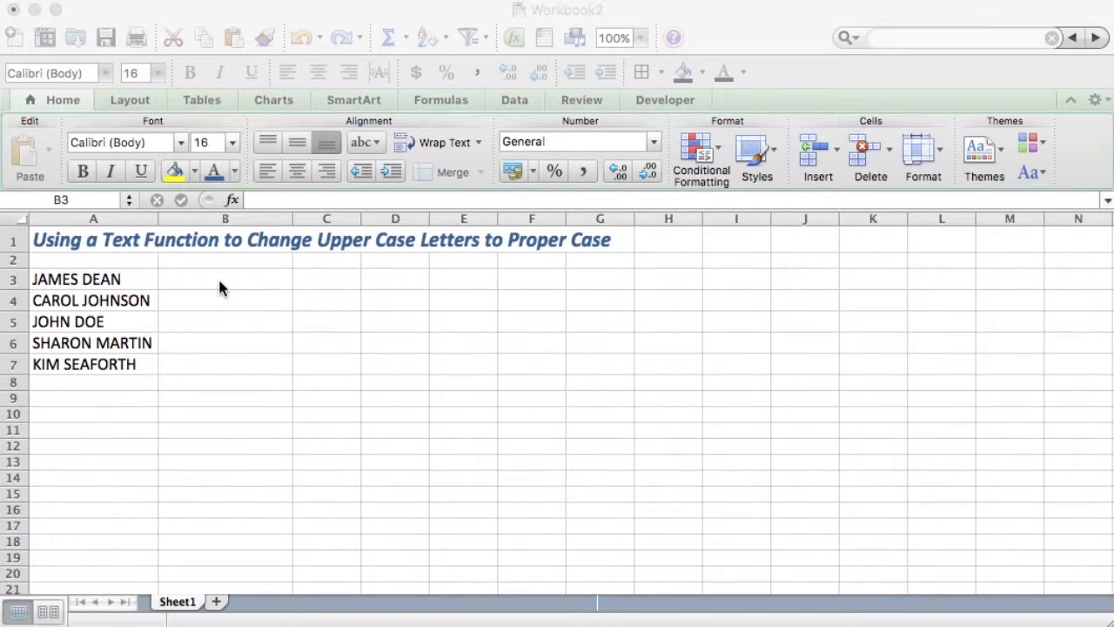
Step: Enter =PROPER(A3) in B3 so JAMES DEAN displays as James Dean
click(225, 279)
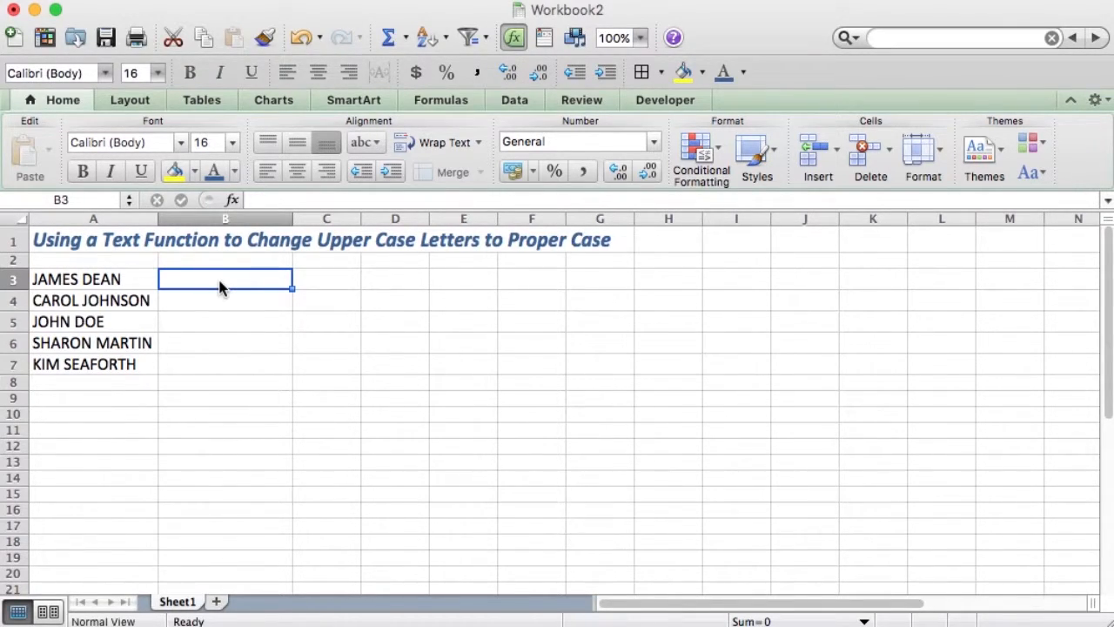
mouse_move(220, 280)
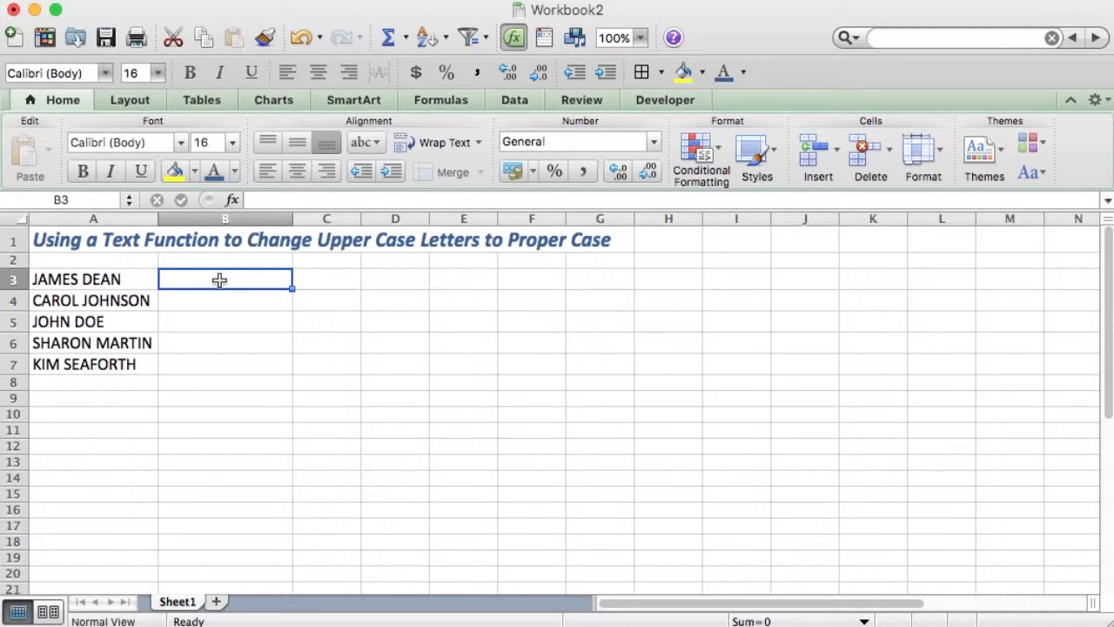
double_click(225, 279)
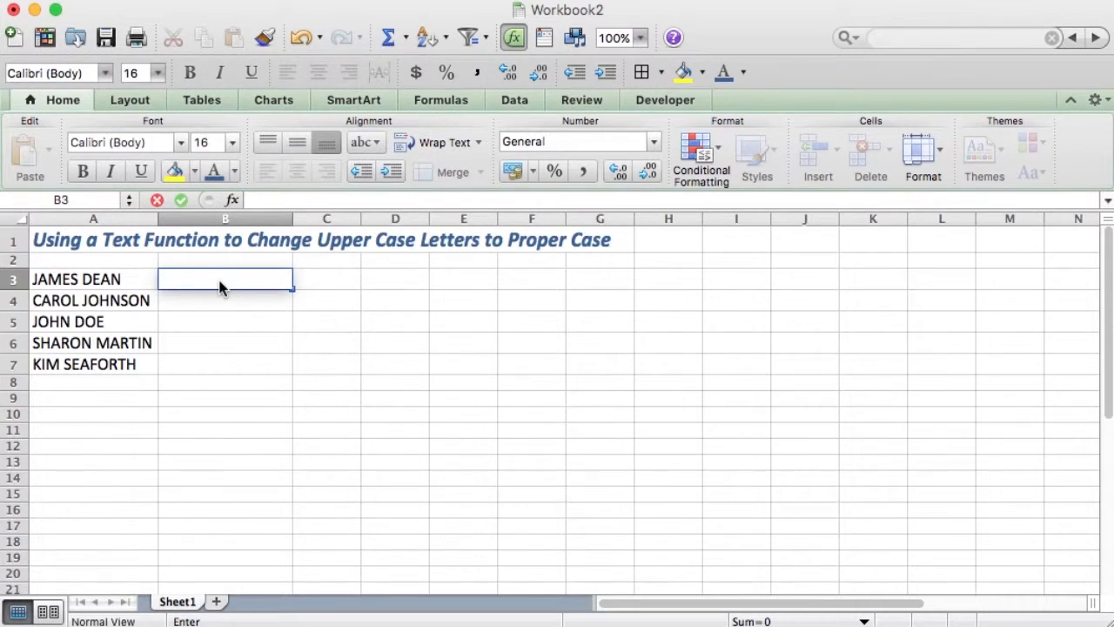
text(=)
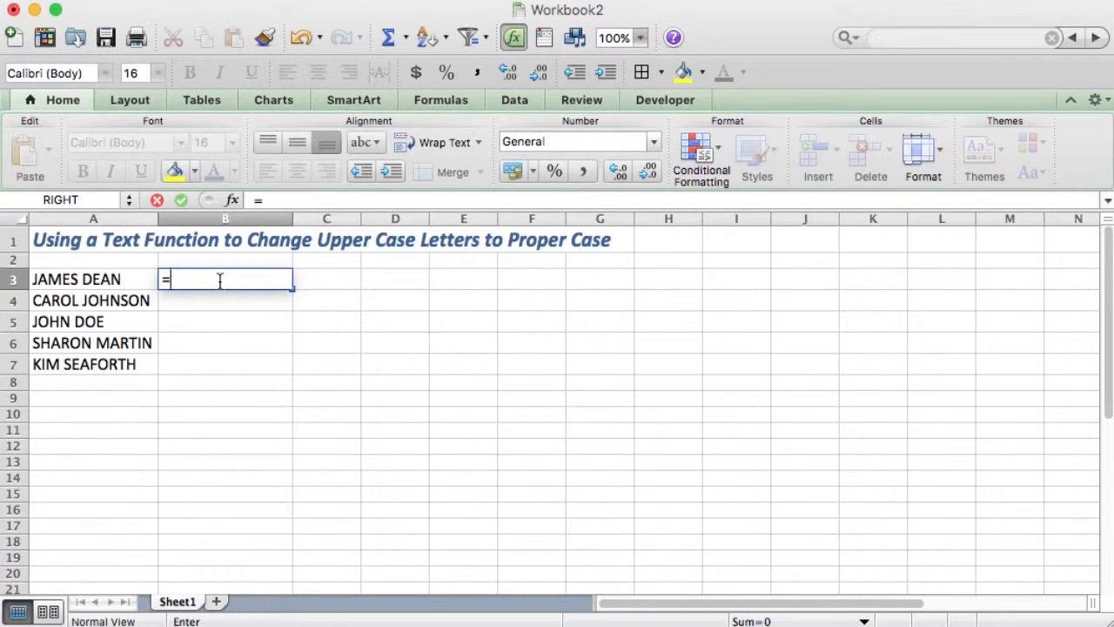
text(PROPER)
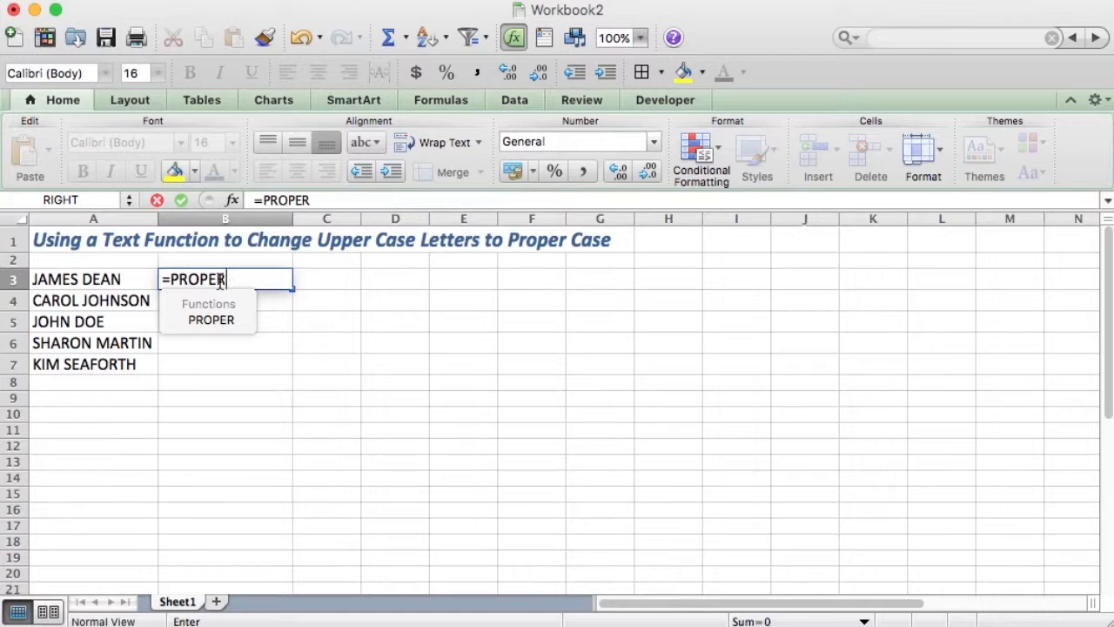
text(()
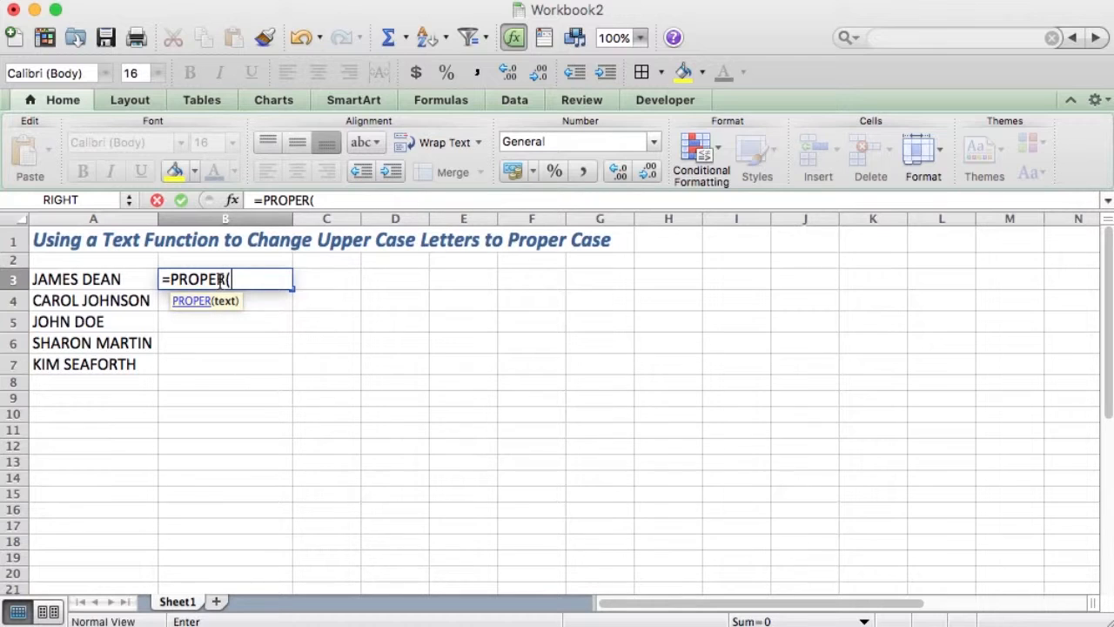
click(94, 278)
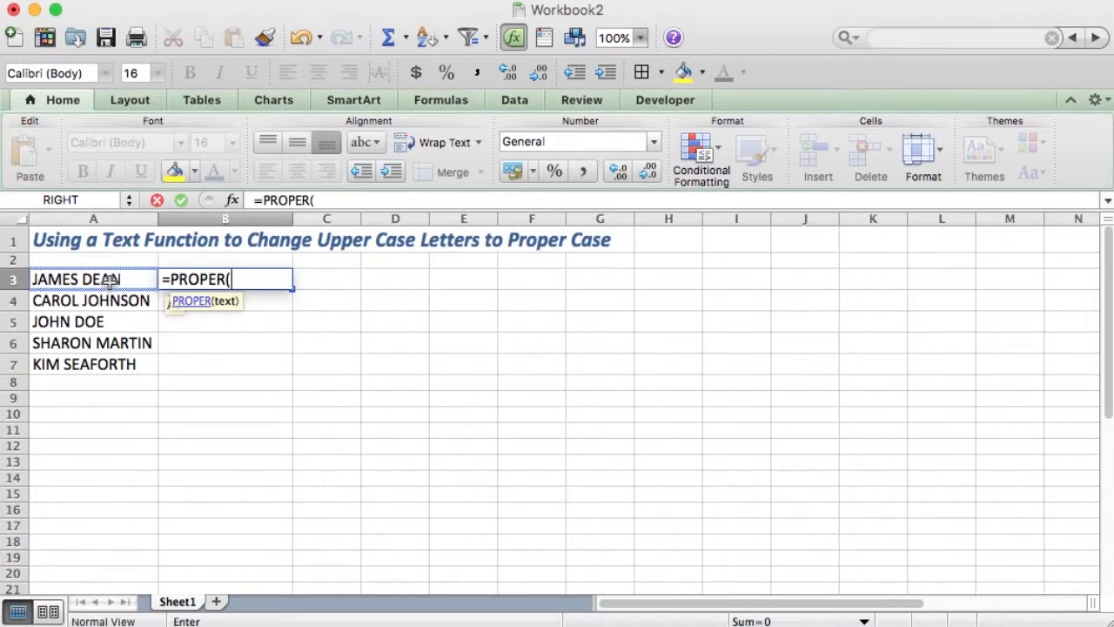
click(94, 279)
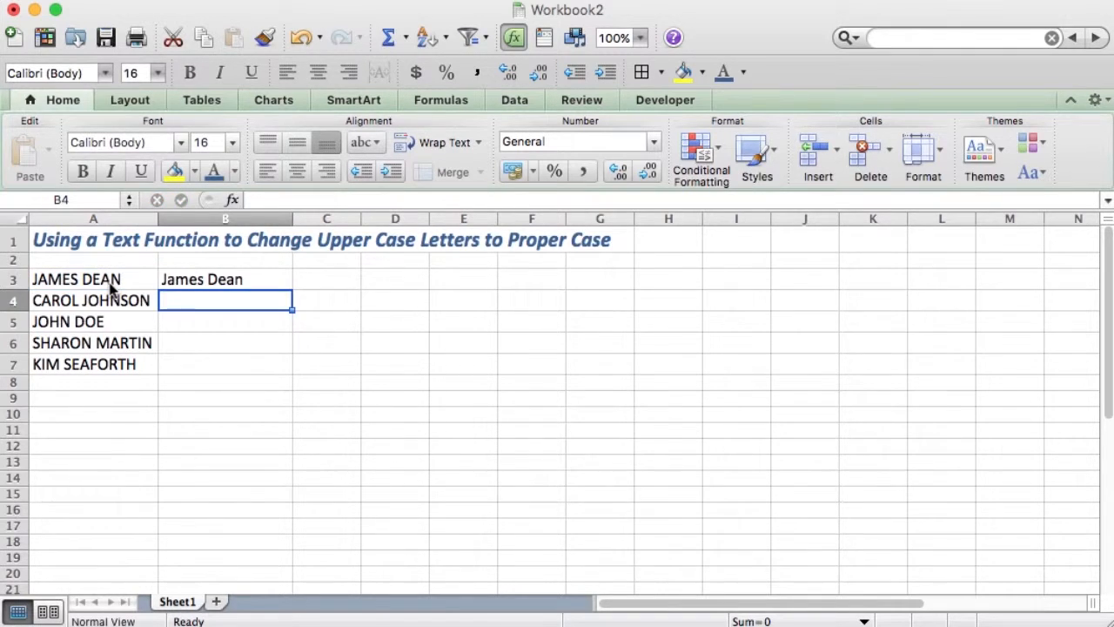
Step: Fill the PROPER formula from B3 down to B7 for all five names
click(224, 279)
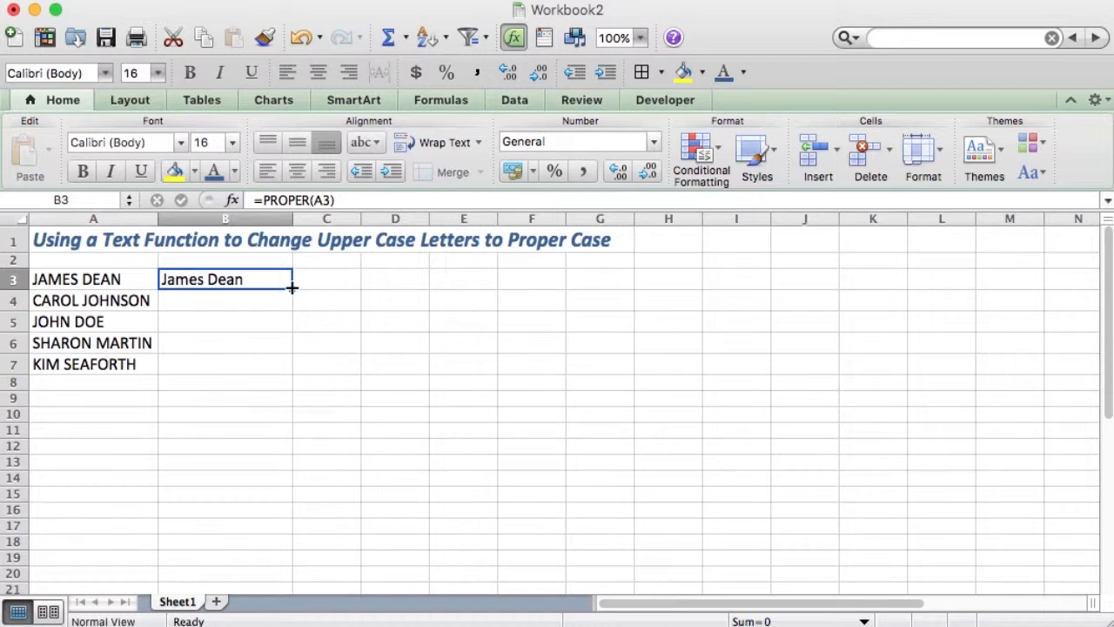
drag(293, 289, 292, 374)
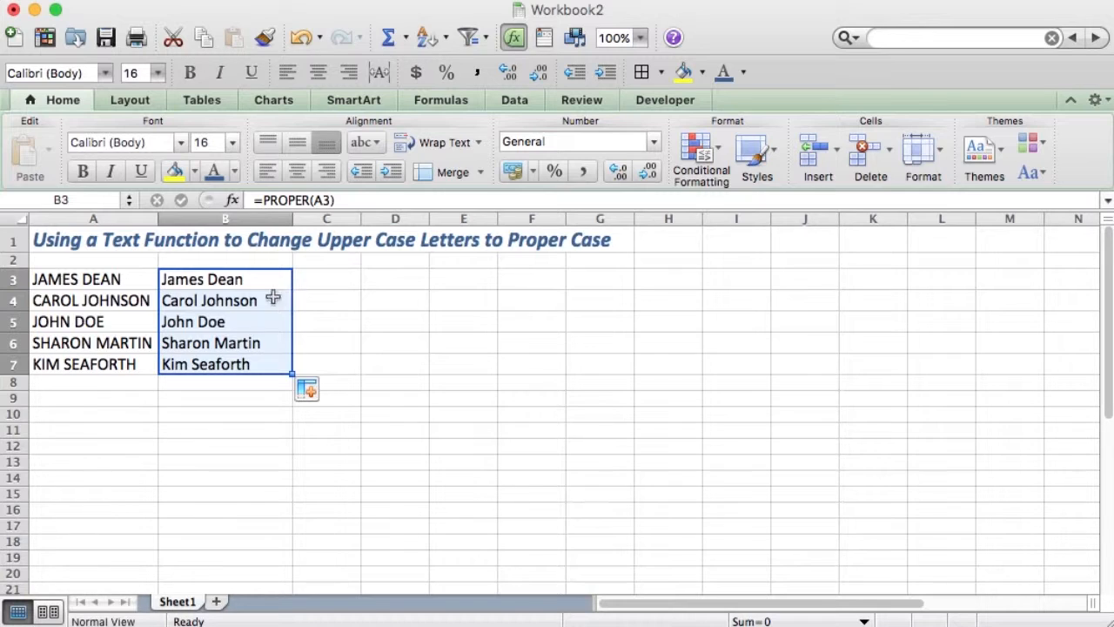
Step: Copy B3:B7 and Paste Special as Values to replace the formulas with text
right_click(252, 313)
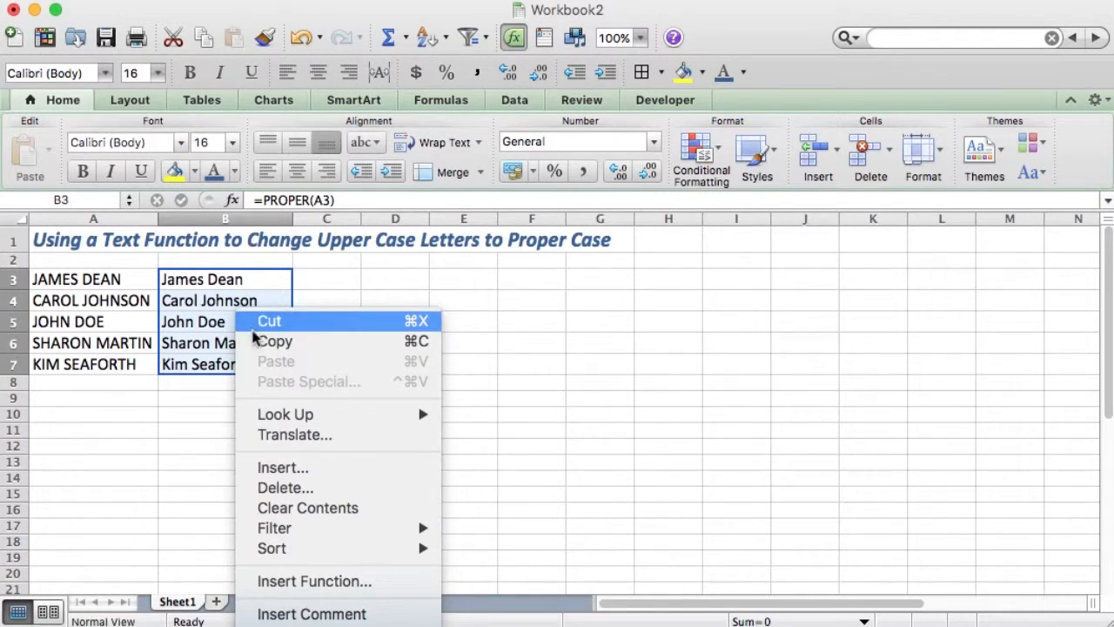
mouse_move(275, 339)
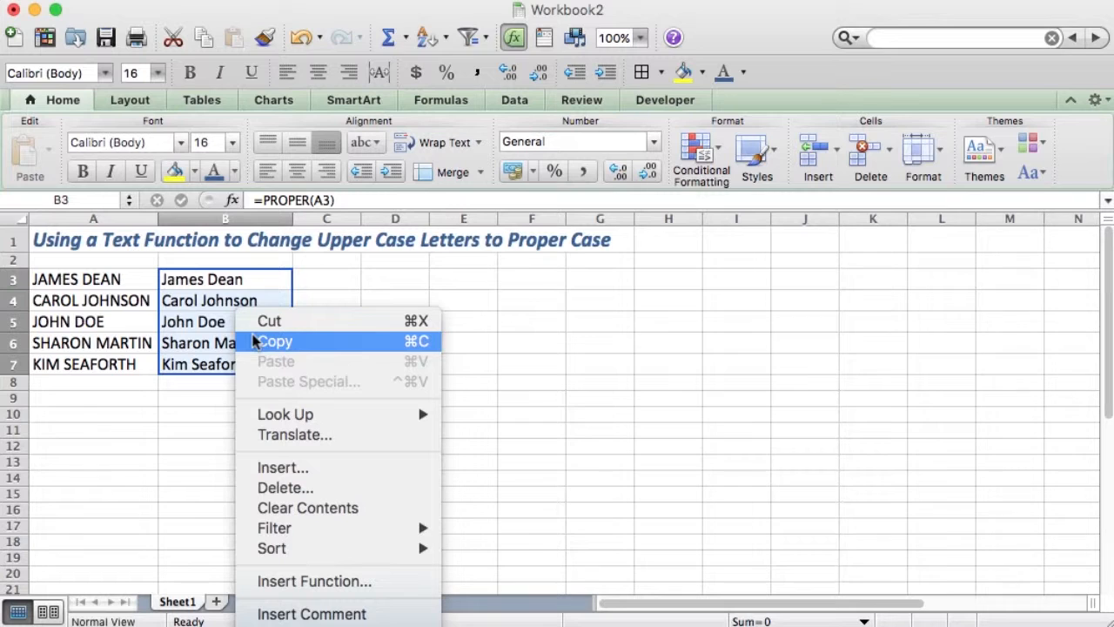
click(275, 340)
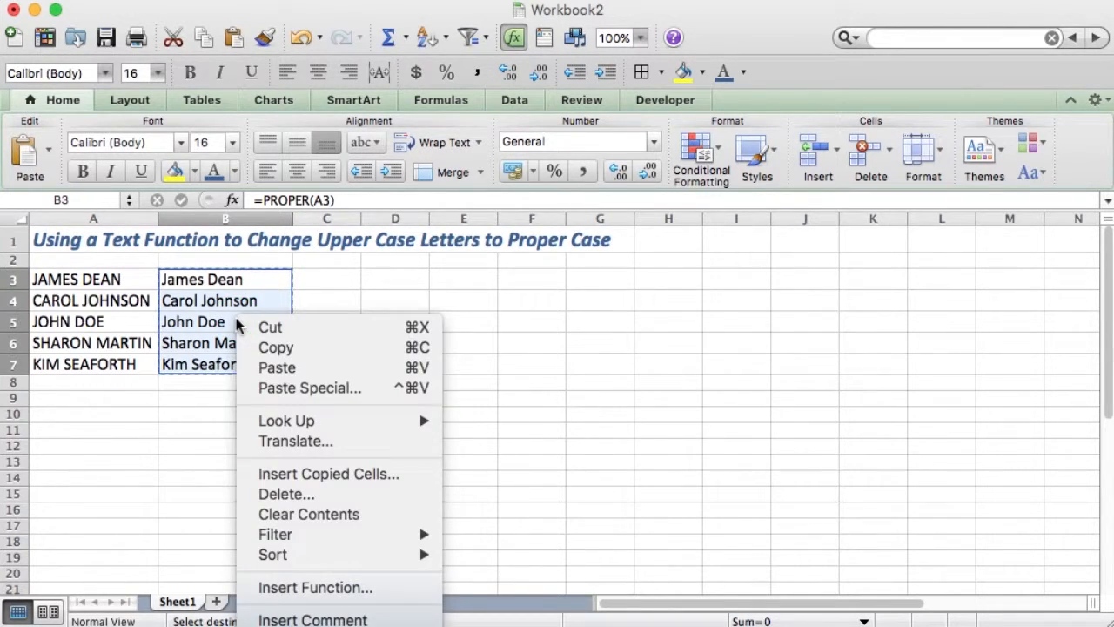
mouse_move(310, 386)
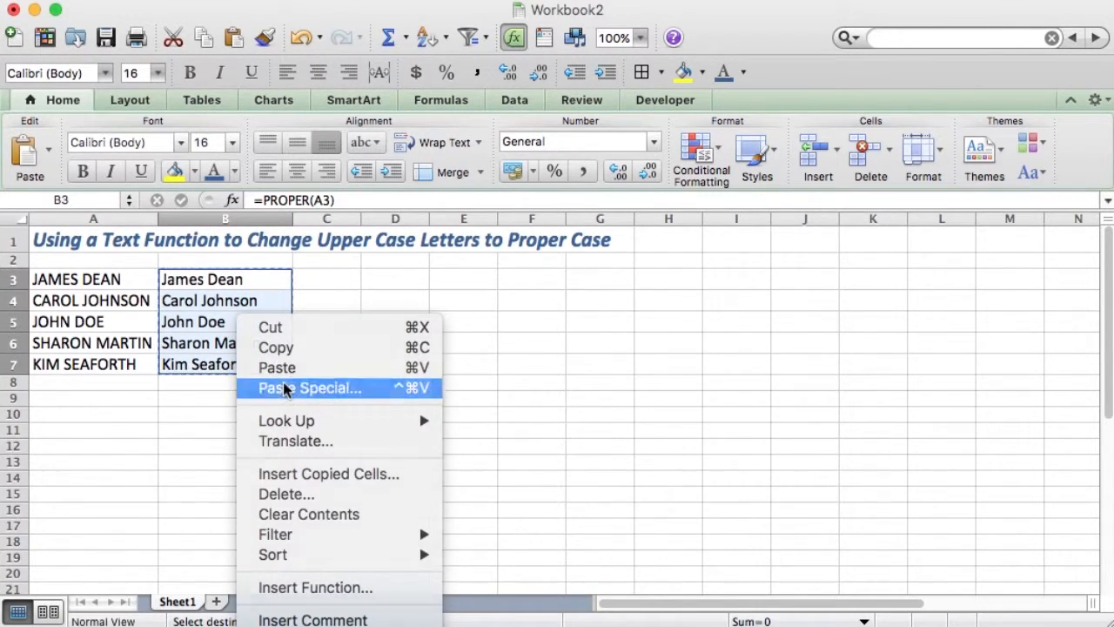
click(310, 386)
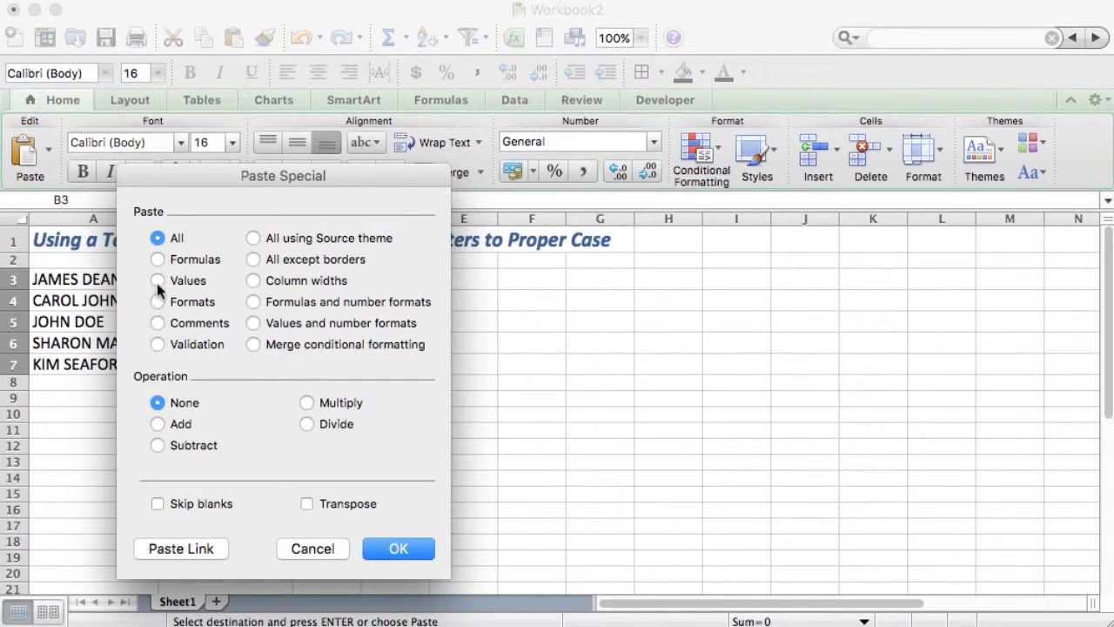
click(156, 280)
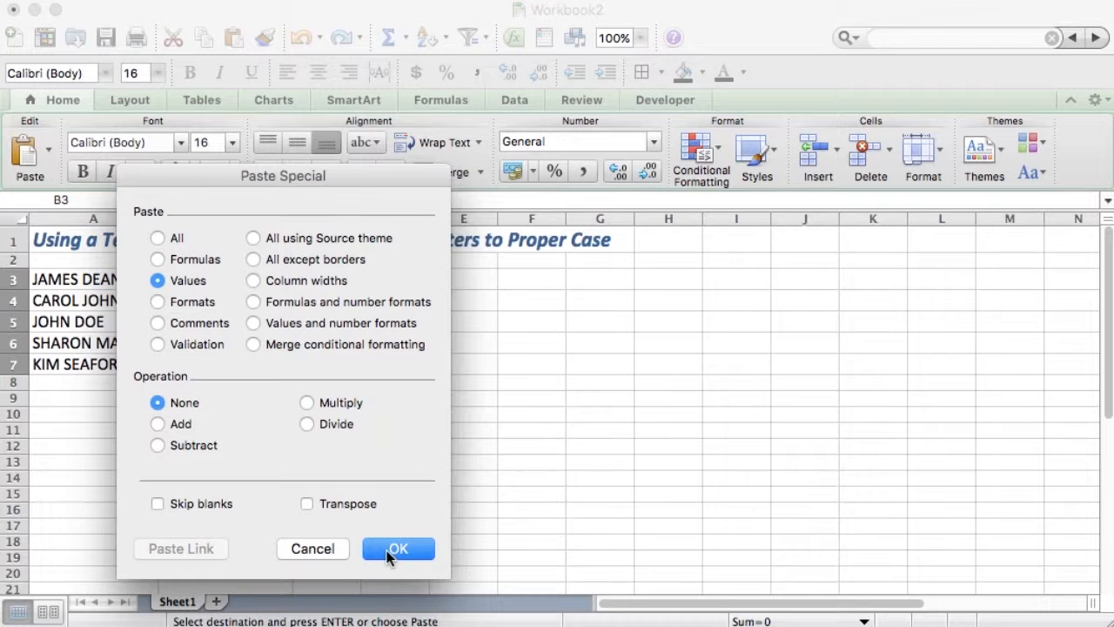
click(397, 549)
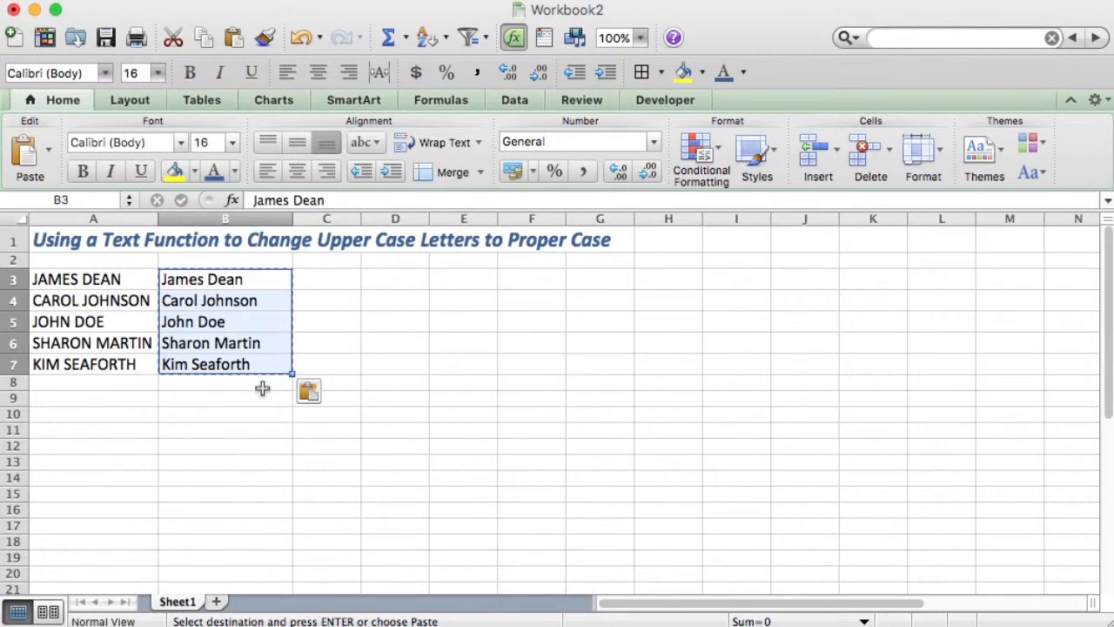
Step: Cut the proper-case names from B3:B7 and paste them into A3, replacing the uppercase originals
right_click(252, 327)
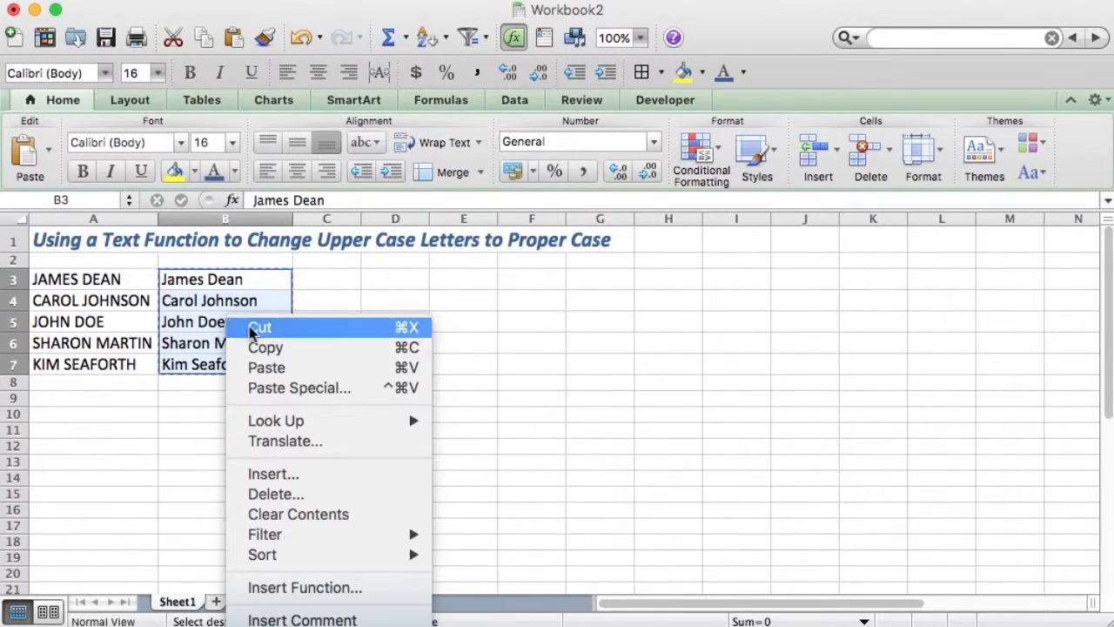
click(259, 327)
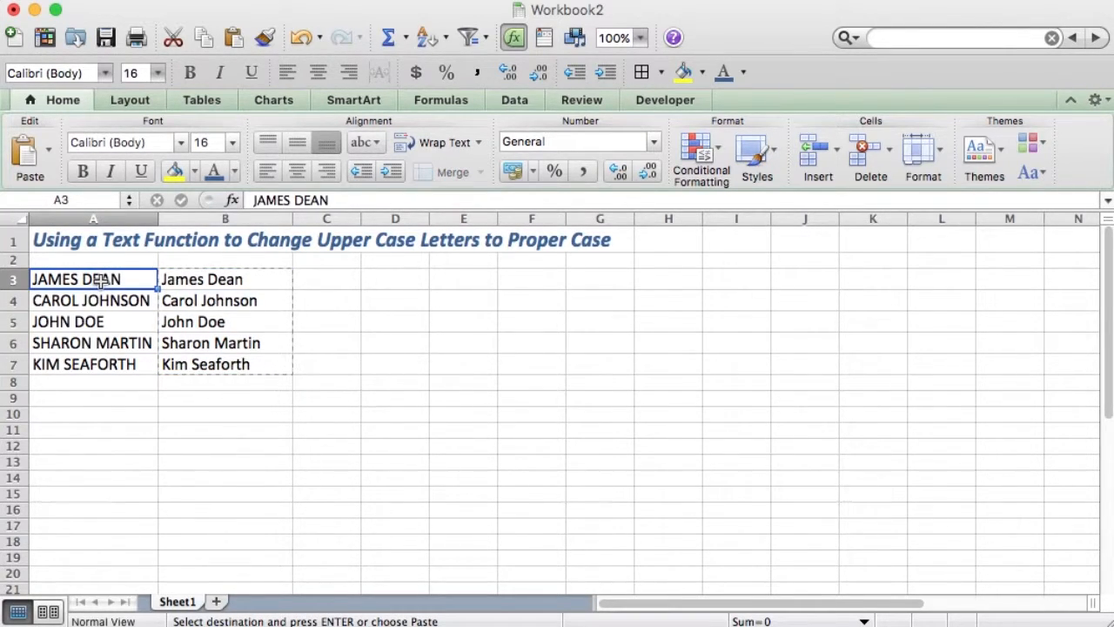
right_click(94, 278)
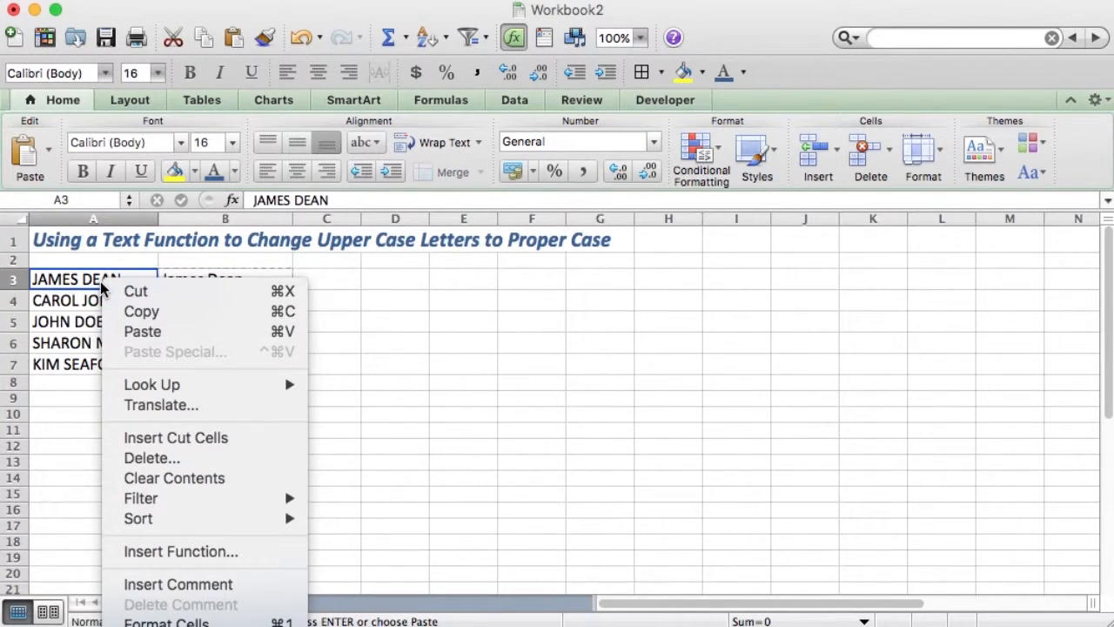
mouse_move(143, 331)
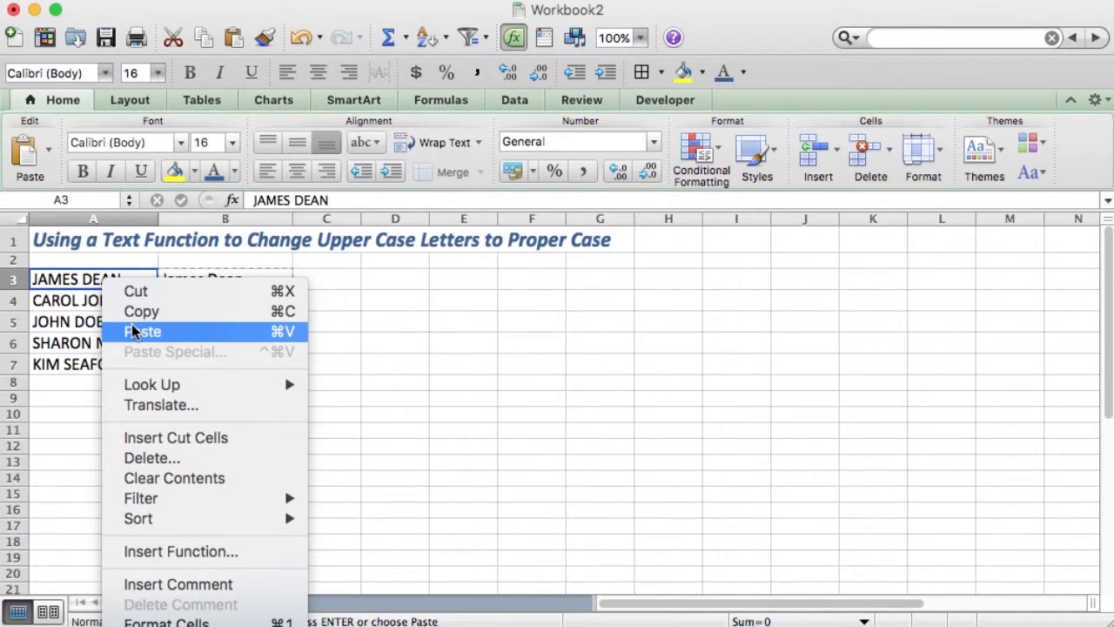
click(143, 330)
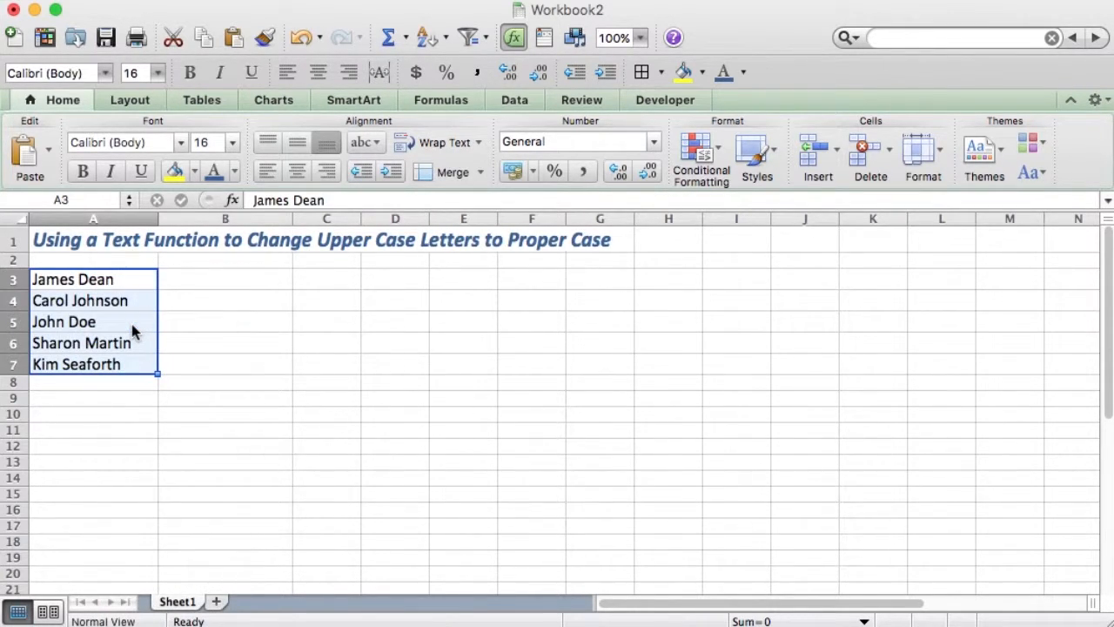